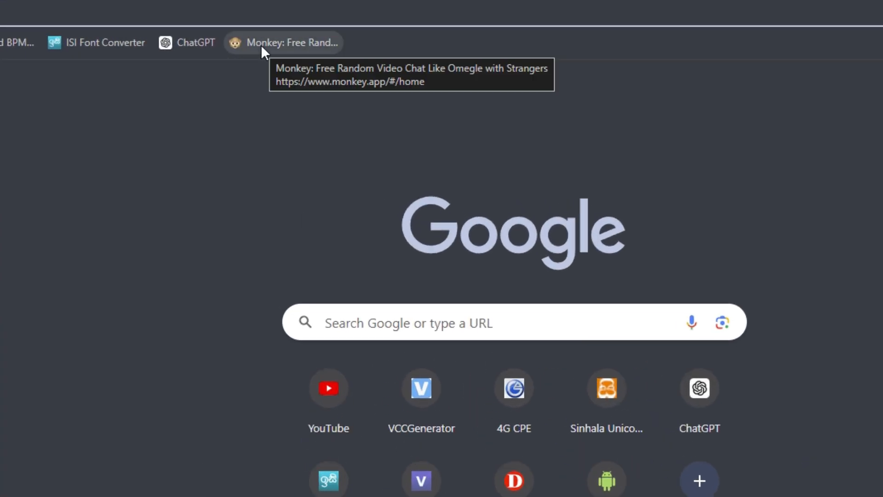
Load the Monkey site from the bookmarks bar and dismiss the camera/microphone allowed notice.
click(283, 43)
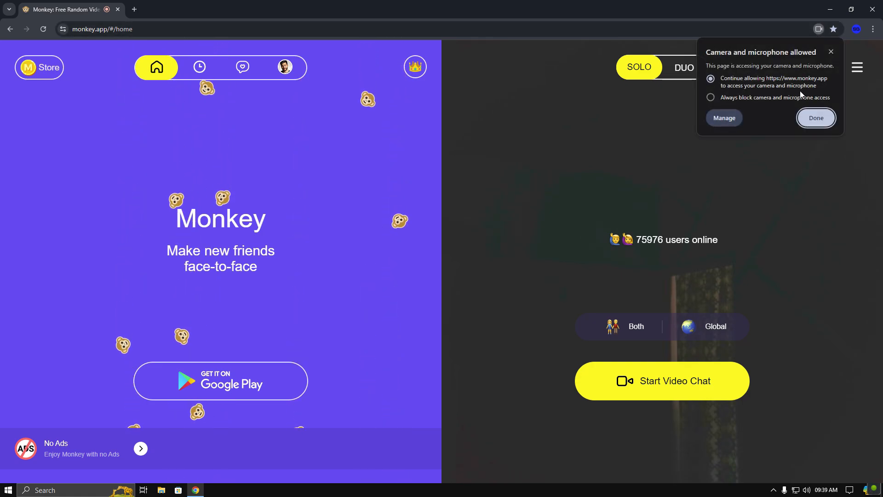
click(816, 118)
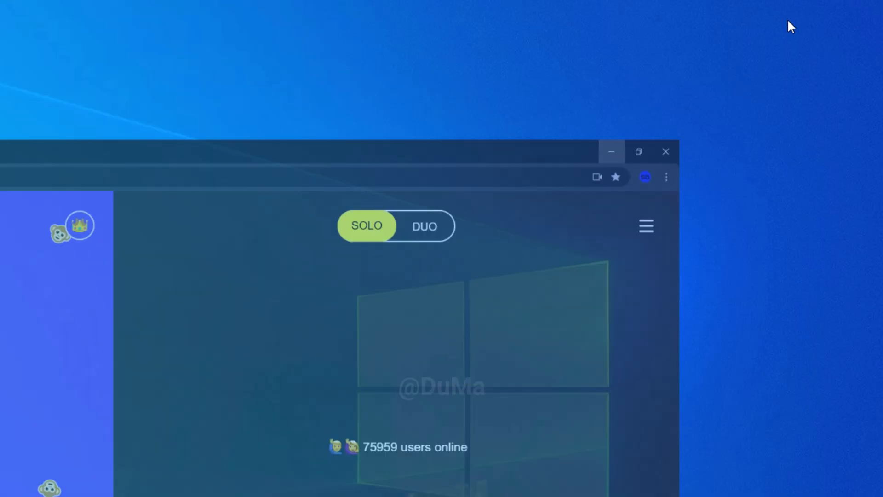
Bring up the Start button's system tools list to reach Computer Management.
right_click(22, 22)
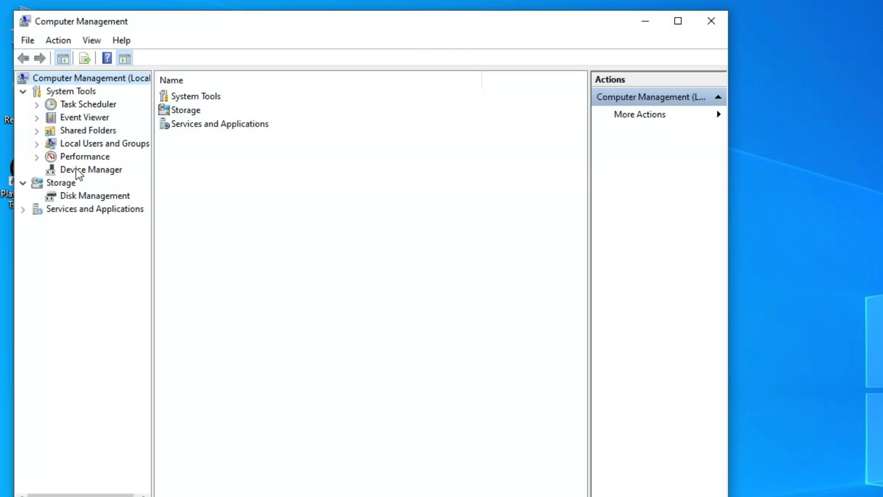
Disable the Streaming Webcam under Cameras in Device Manager, leaving Iriun Webcam enabled.
click(91, 170)
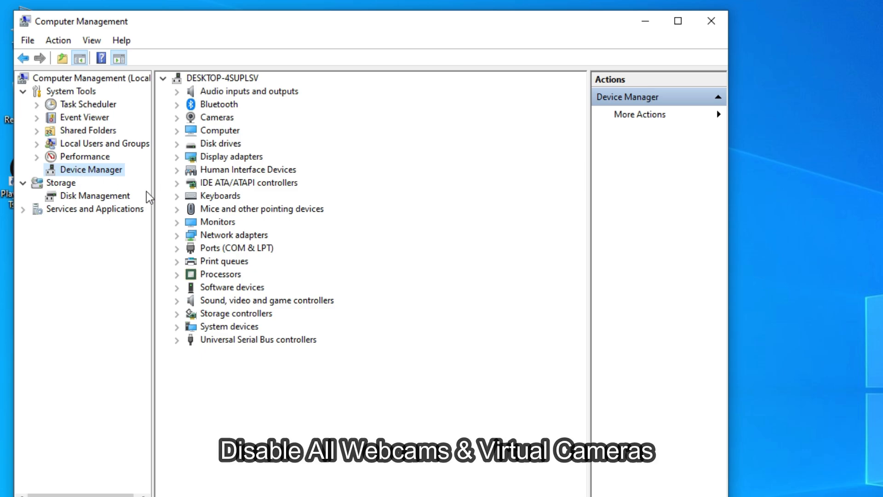
click(177, 117)
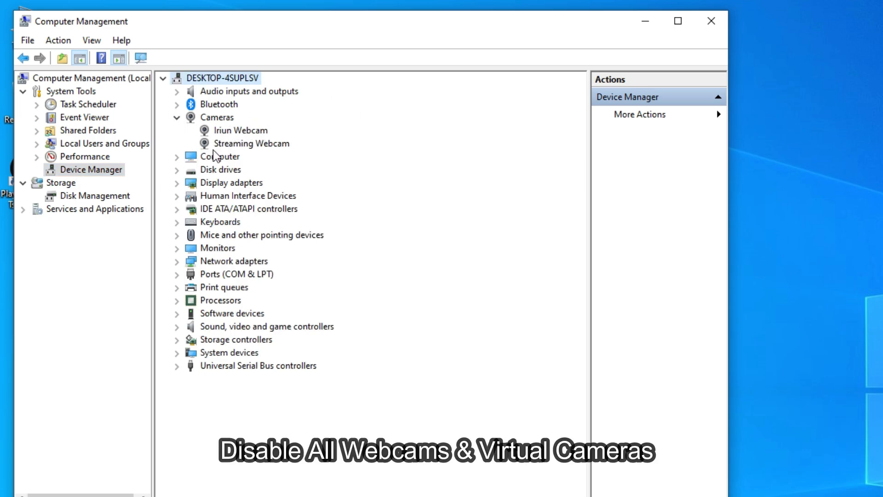
mouse_move(281, 152)
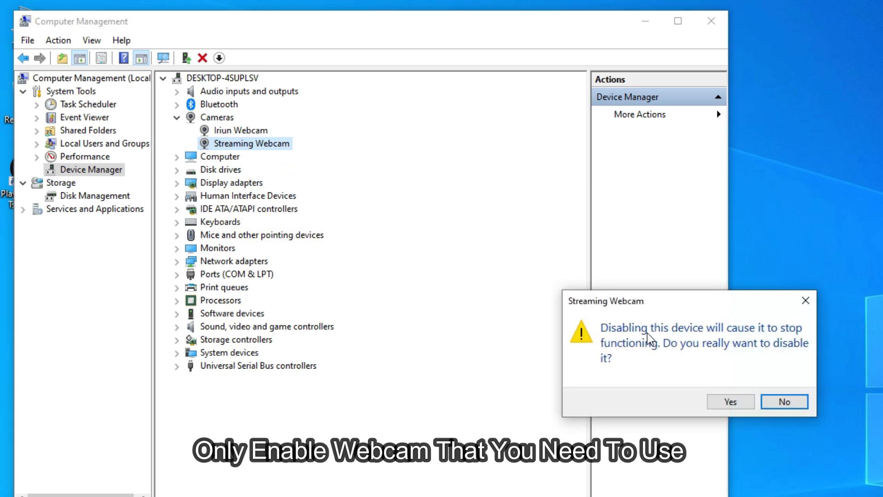
click(730, 401)
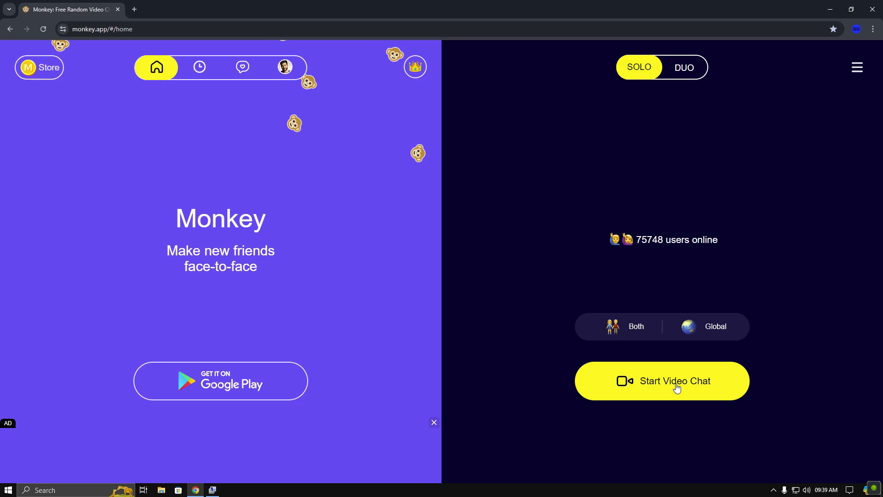
Start a Monkey video chat so the preview shows the Iriun Webcam feed.
click(661, 380)
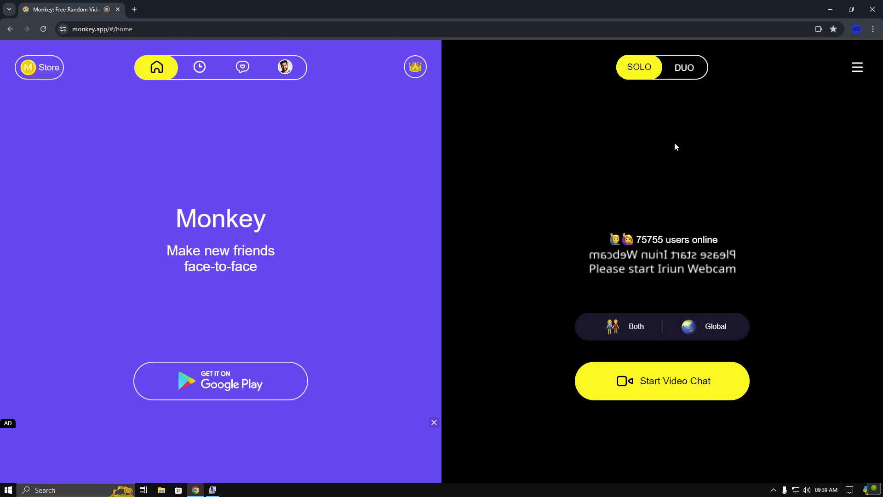